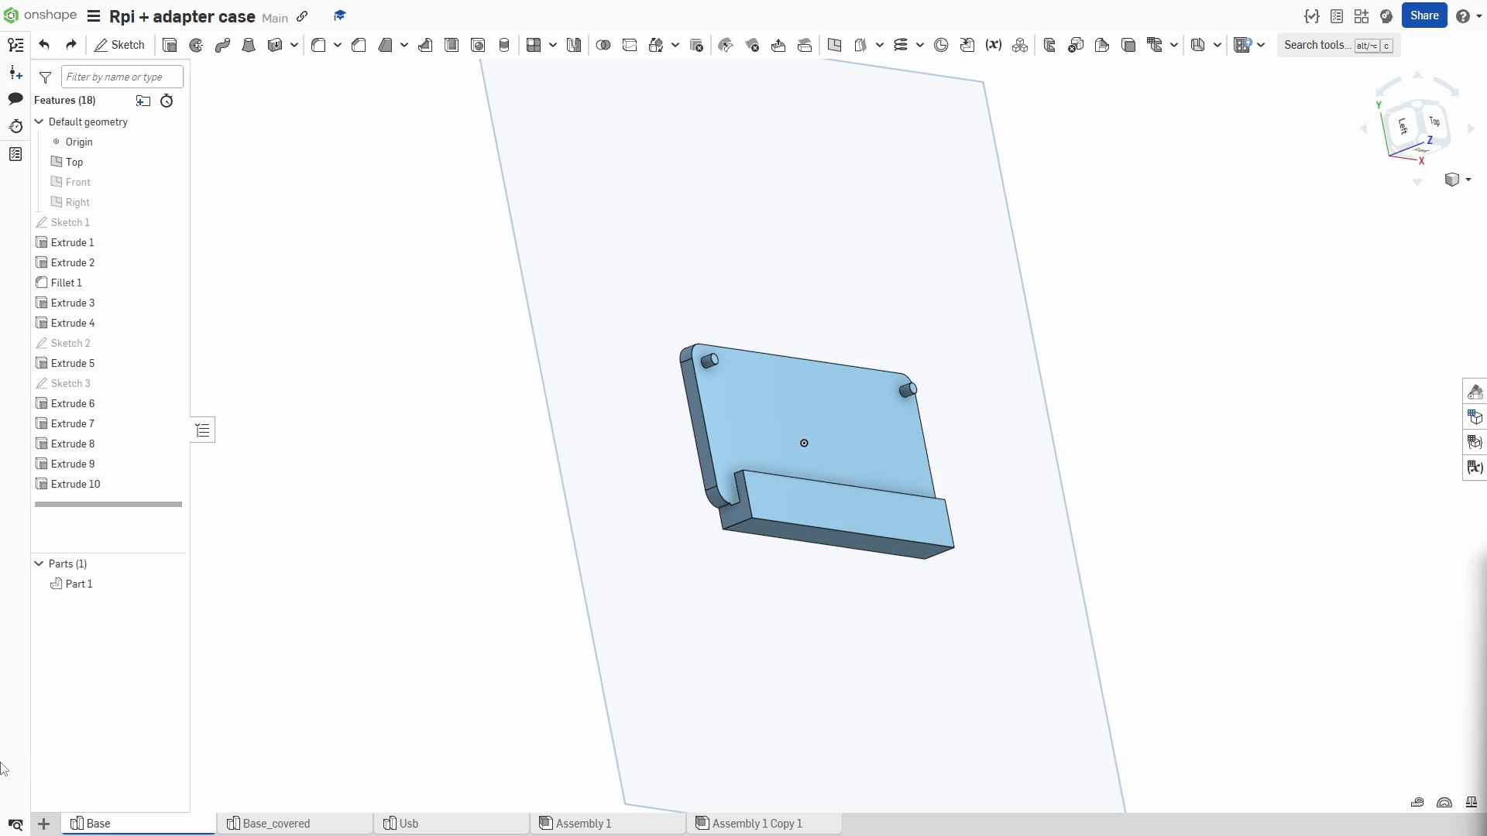
Review the Base_covered and Usb parts, then bring up Assembly 1 of the case.
left_click(277, 823)
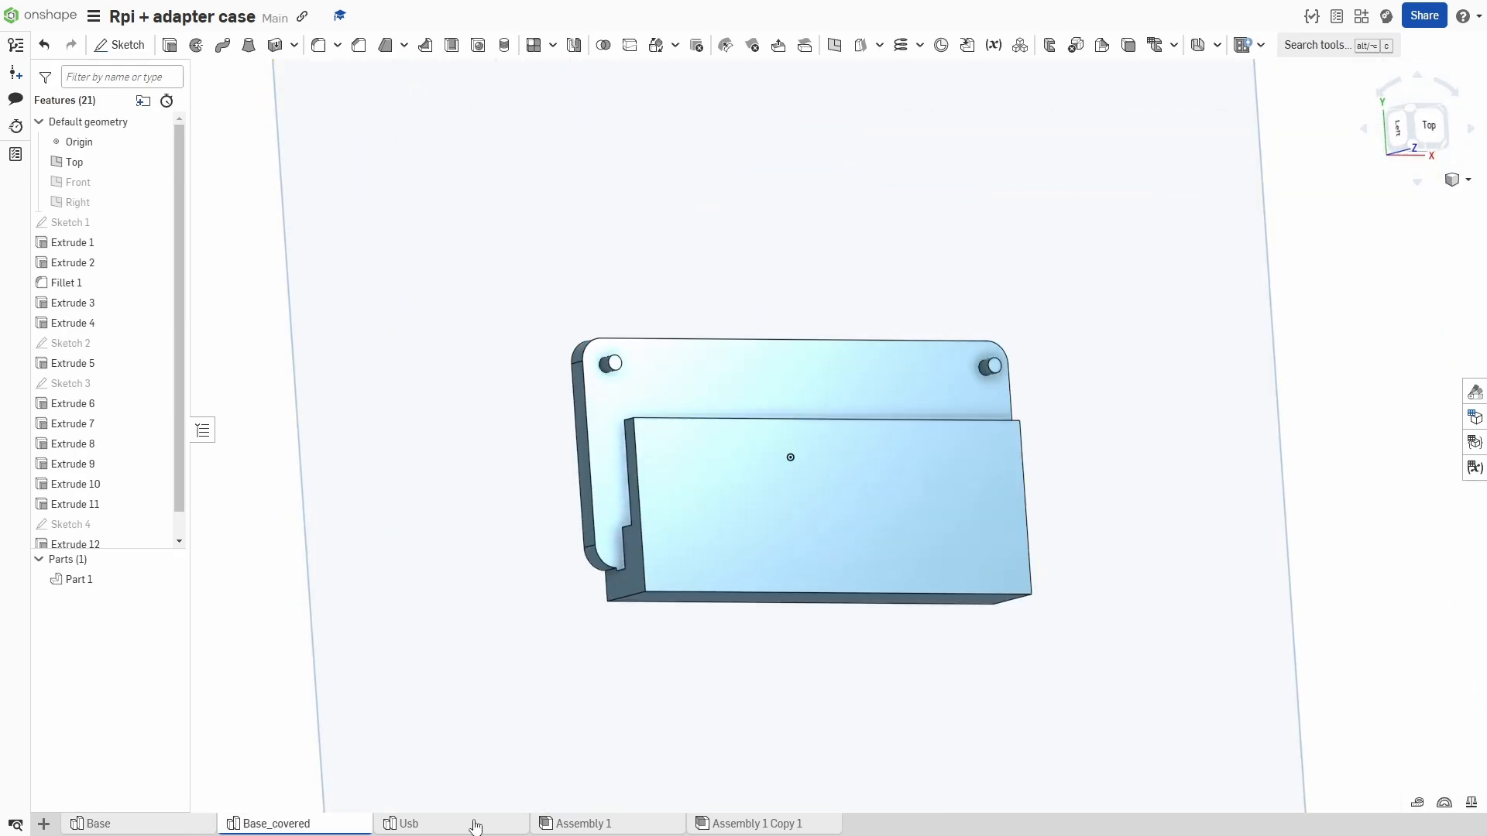
left_click(407, 822)
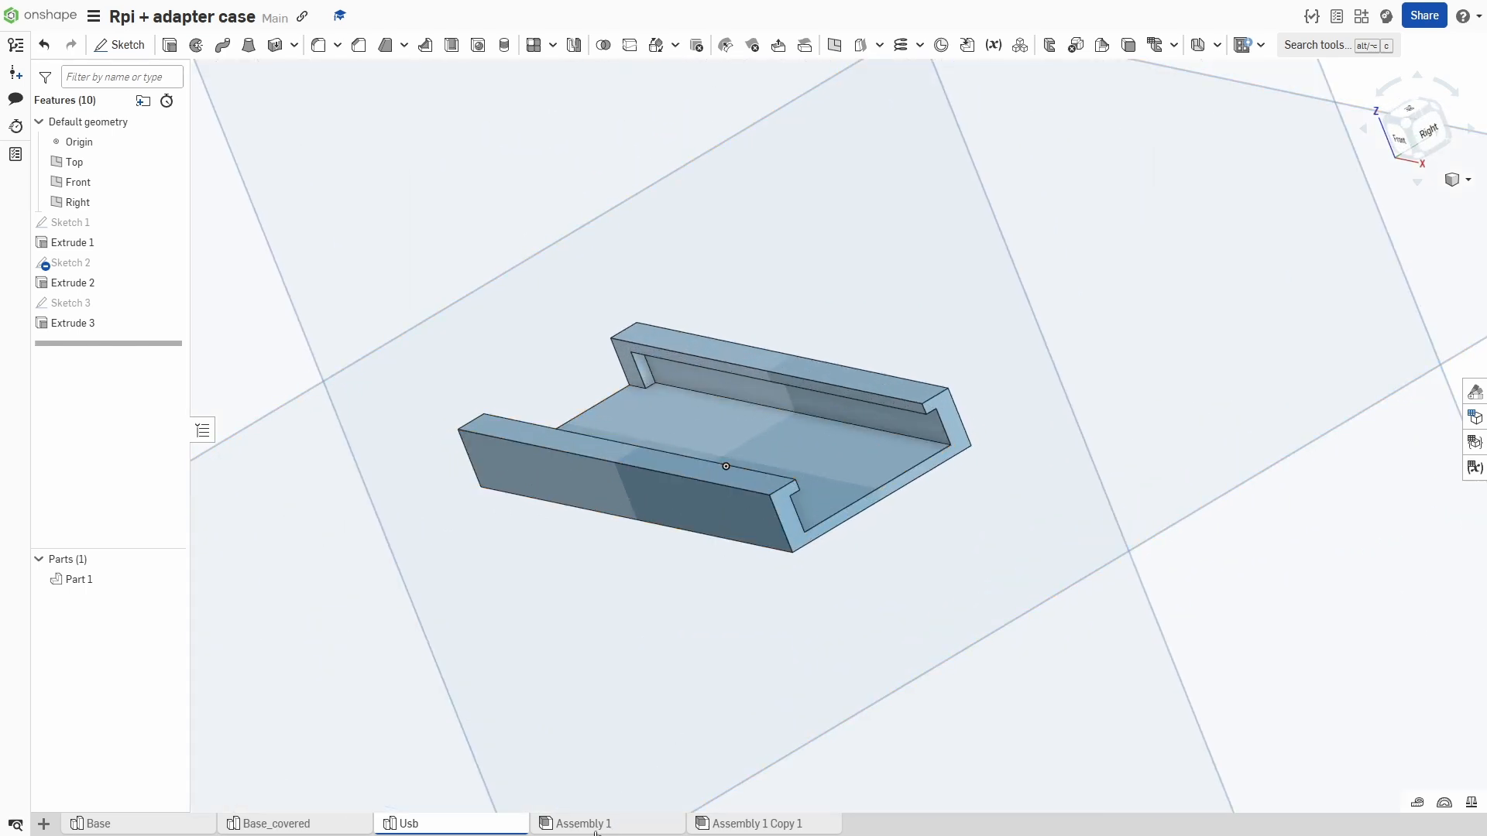
left_click(584, 822)
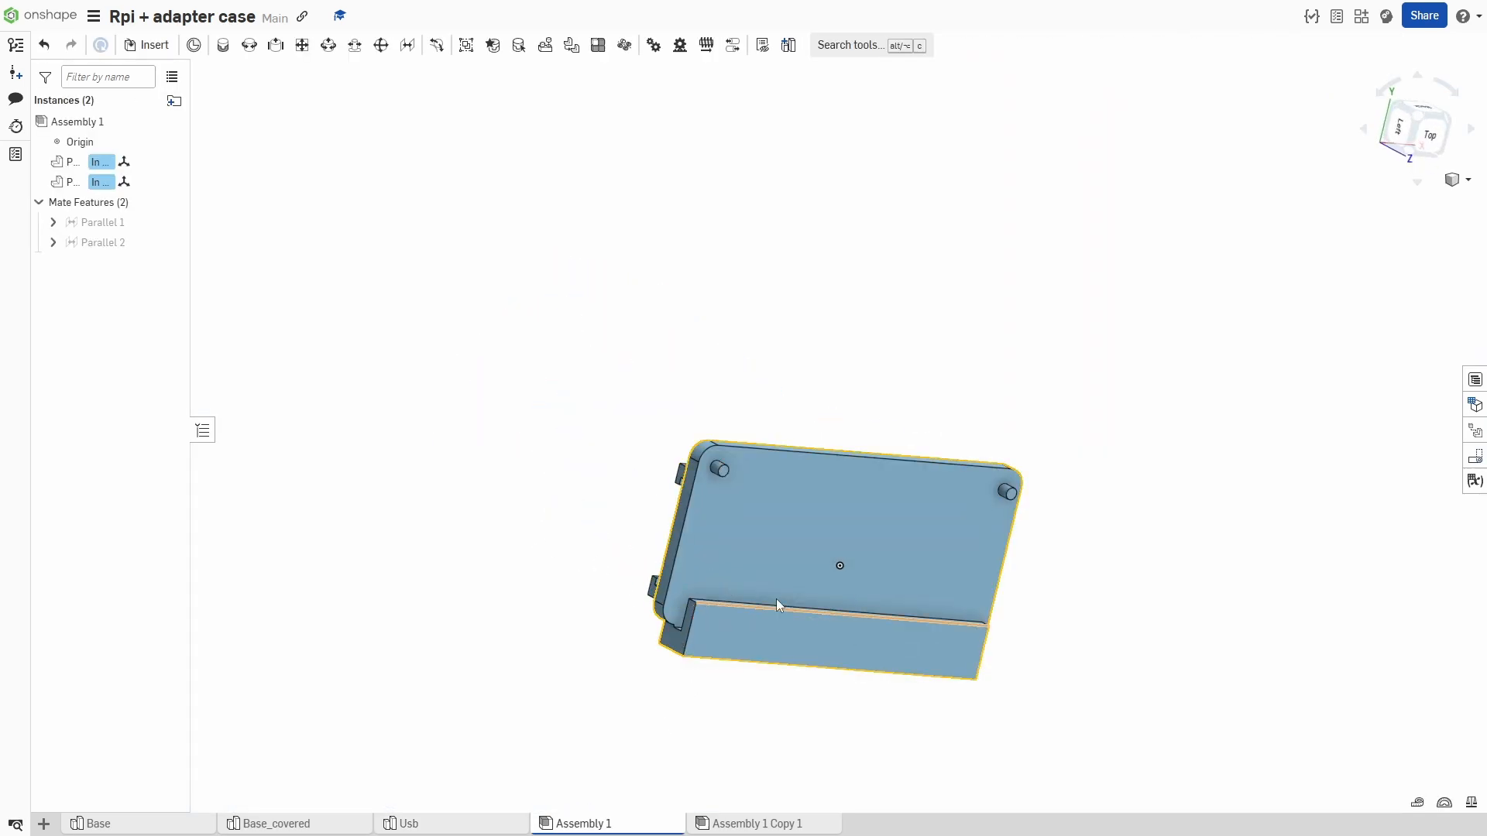
left_click(756, 823)
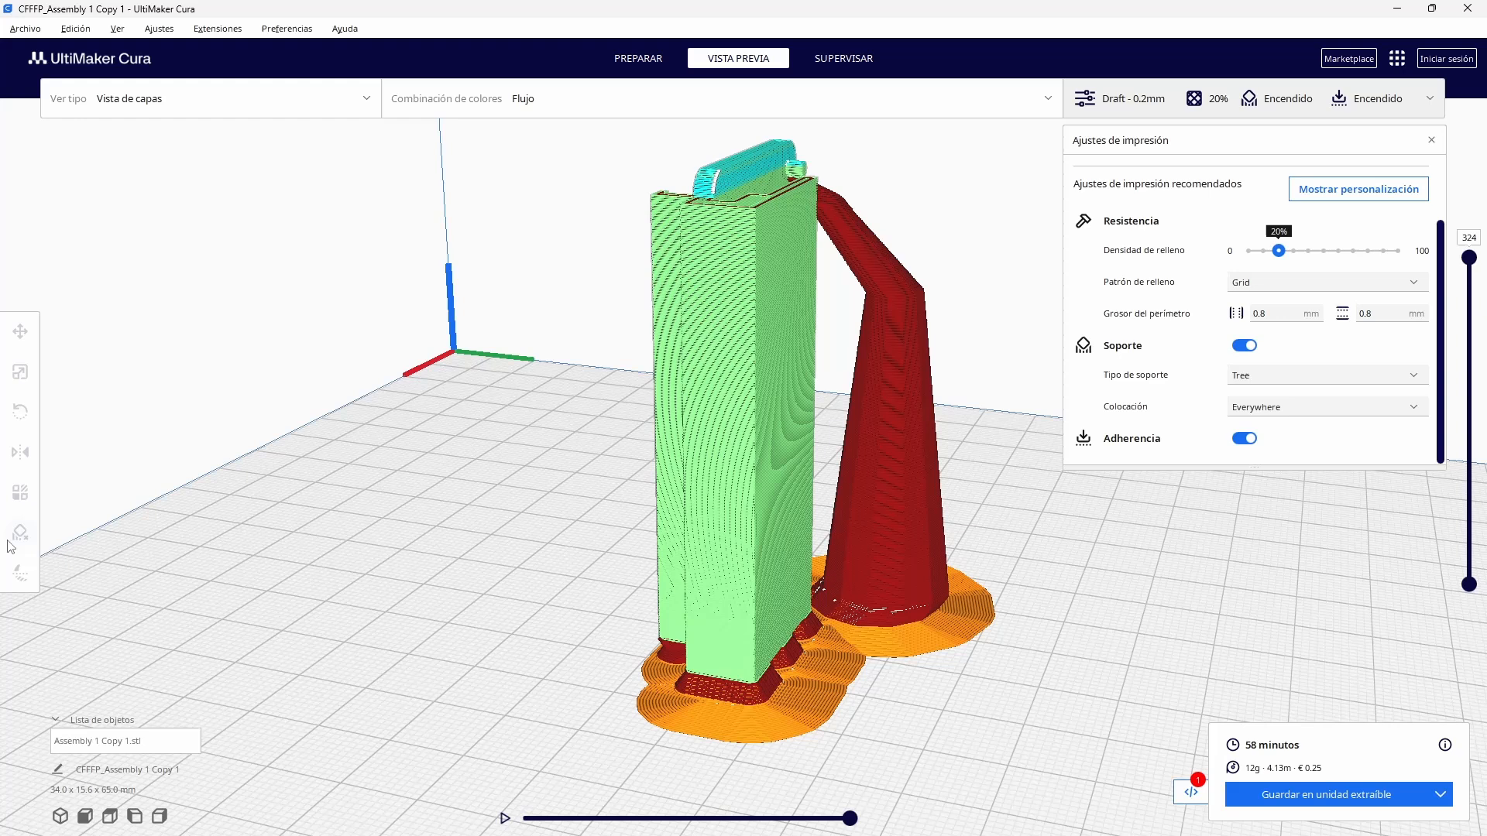
Check the sliced case preview in Cura, then head to the Raspberry Pi software downloads page.
left_click(1332, 794)
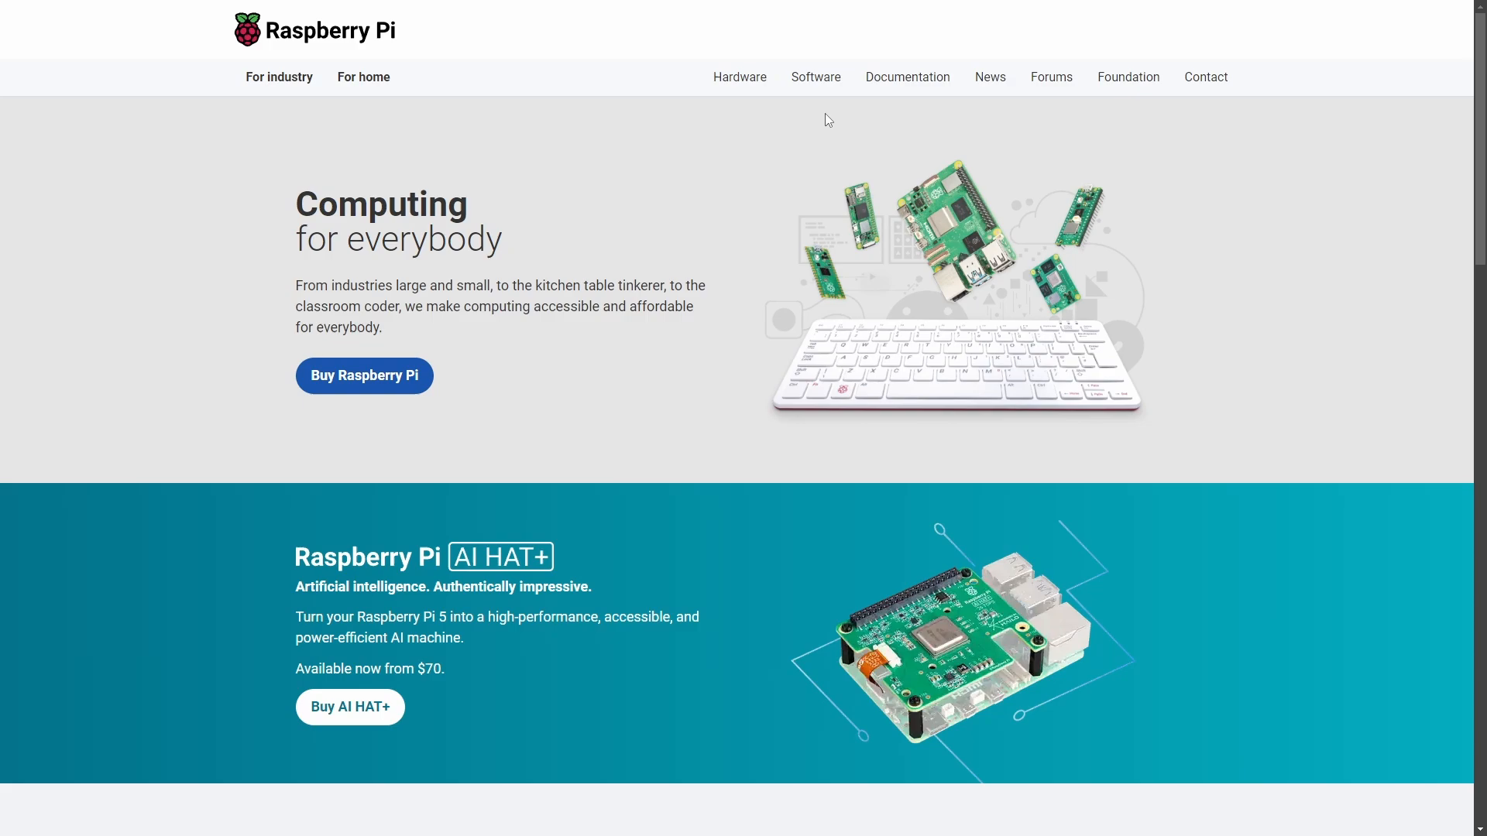
left_click(815, 78)
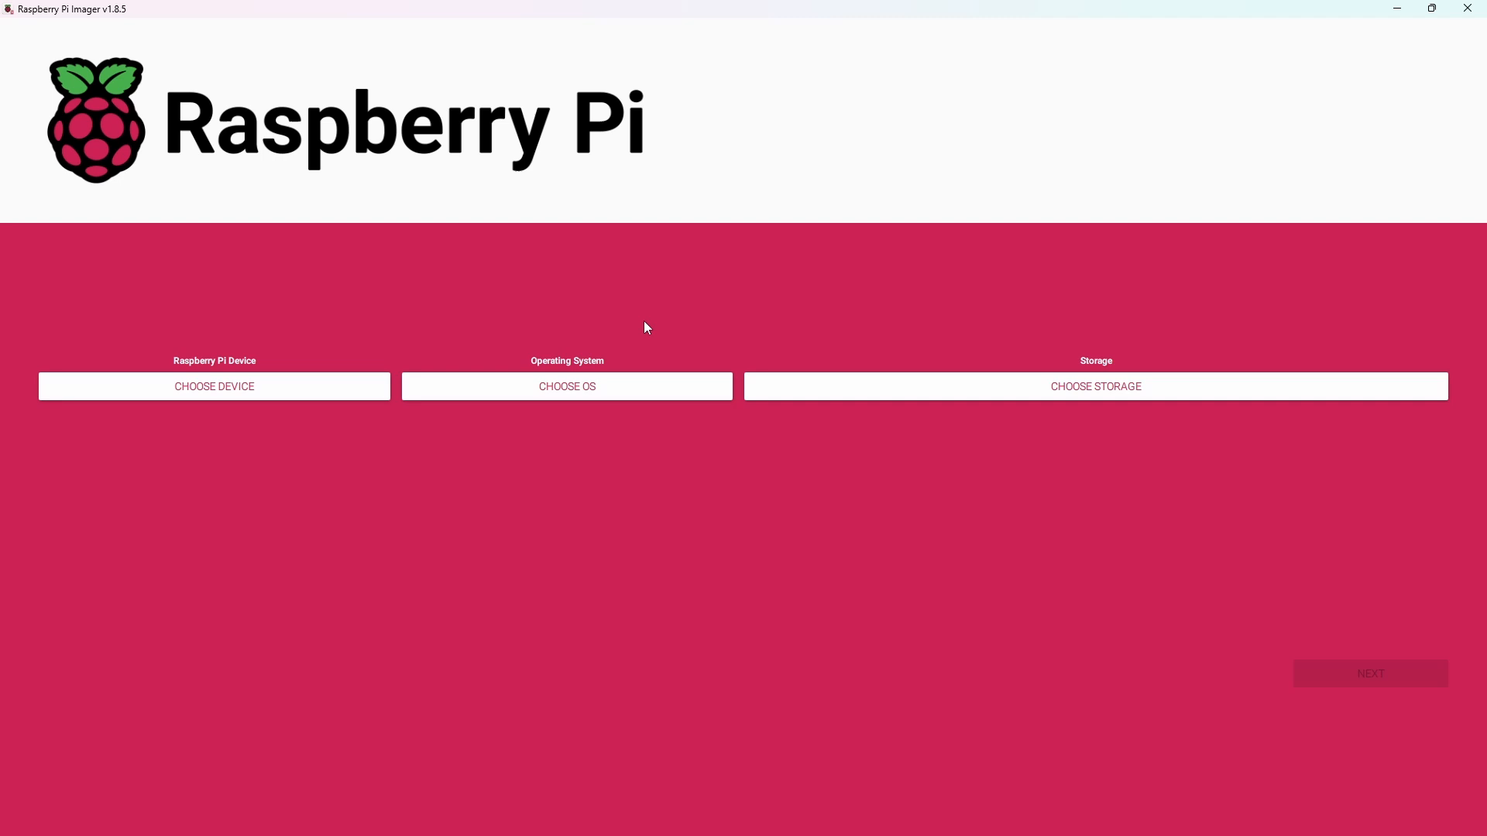
Select the Raspberry Pi Zero 2 W as device and PINN p3.9.2 as operating system.
left_click(214, 385)
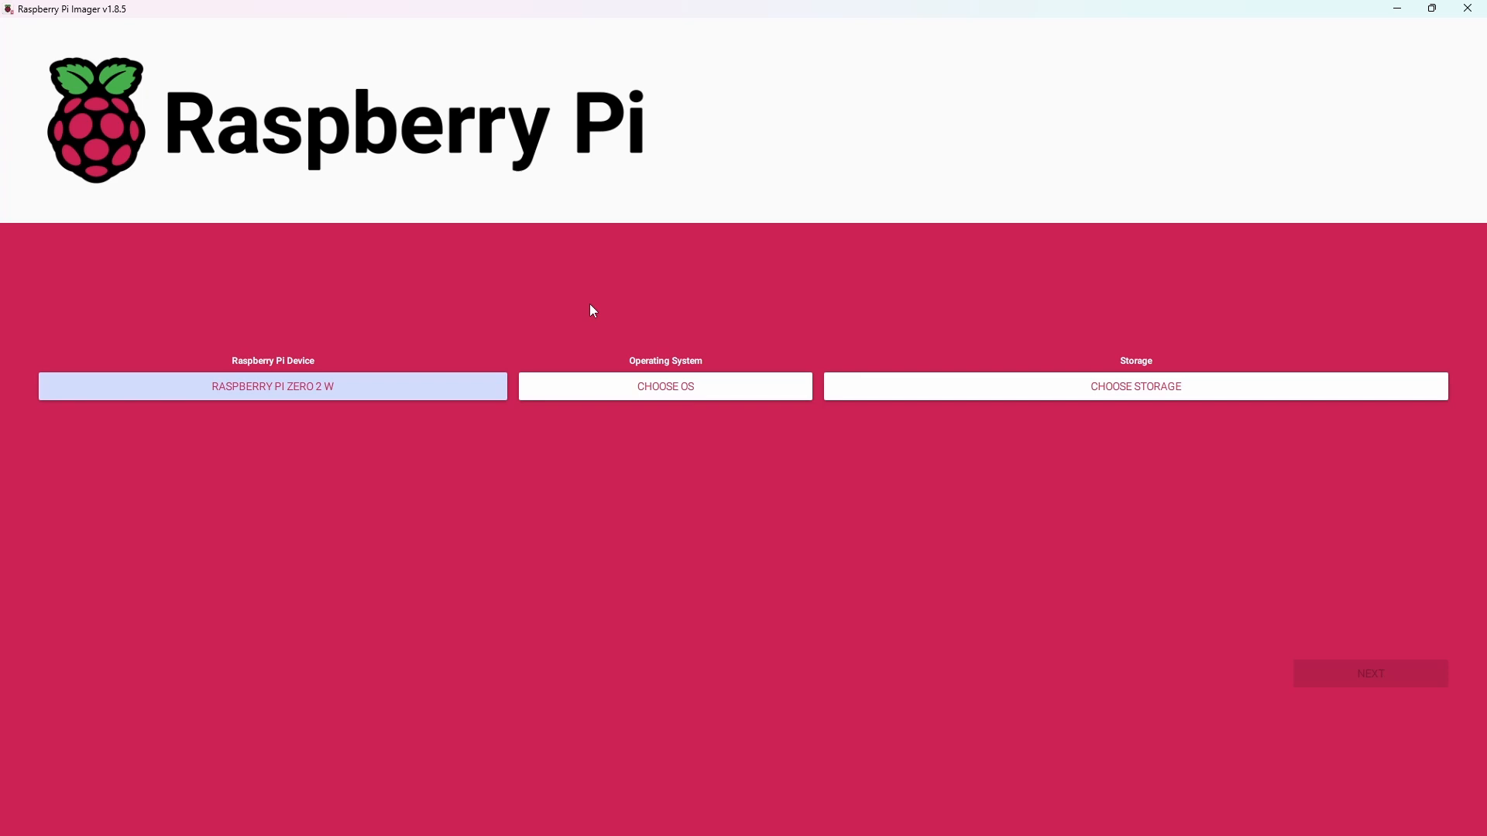
left_click(664, 386)
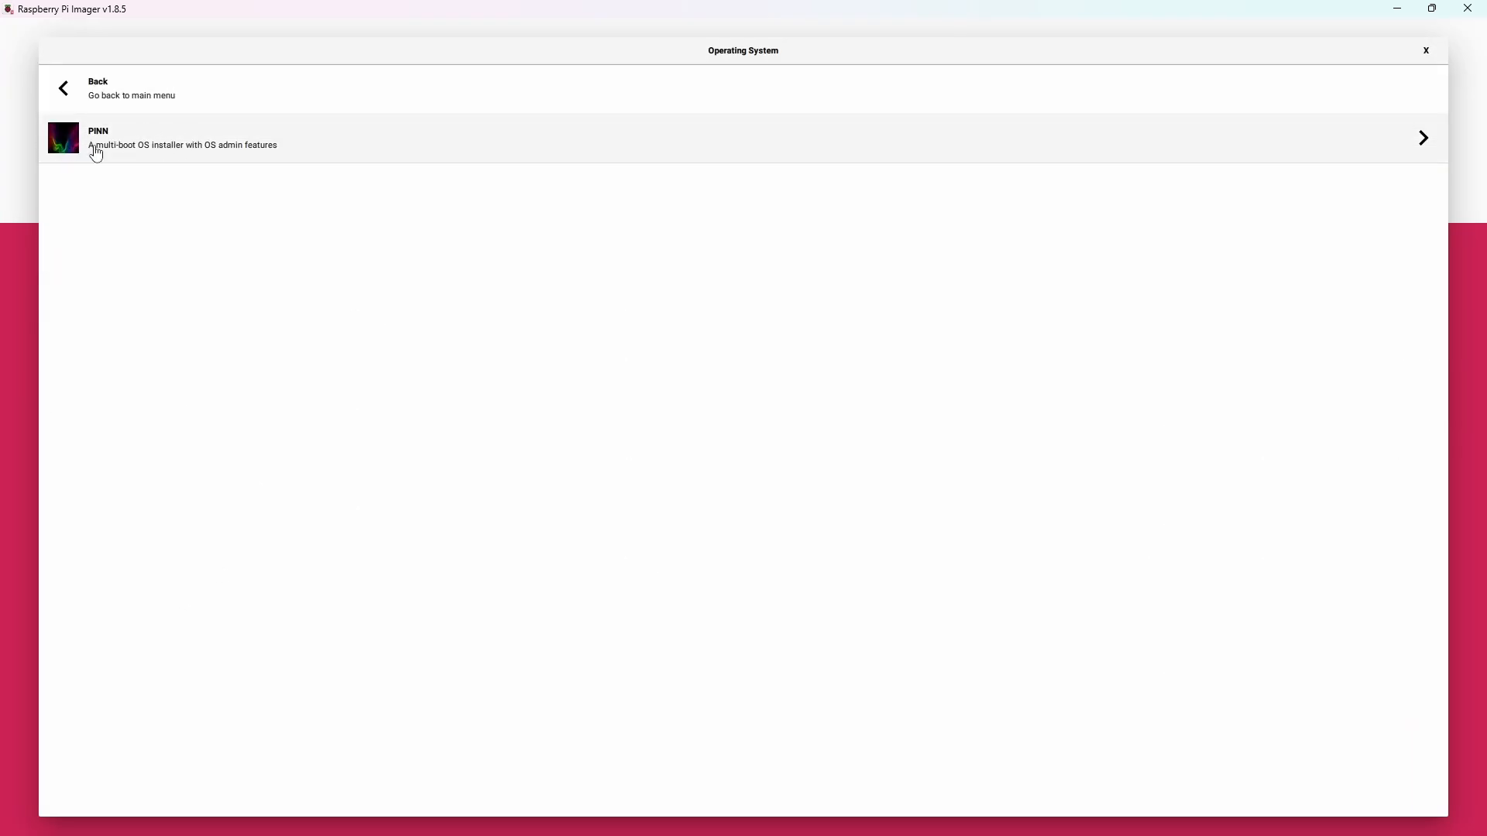
left_click(183, 138)
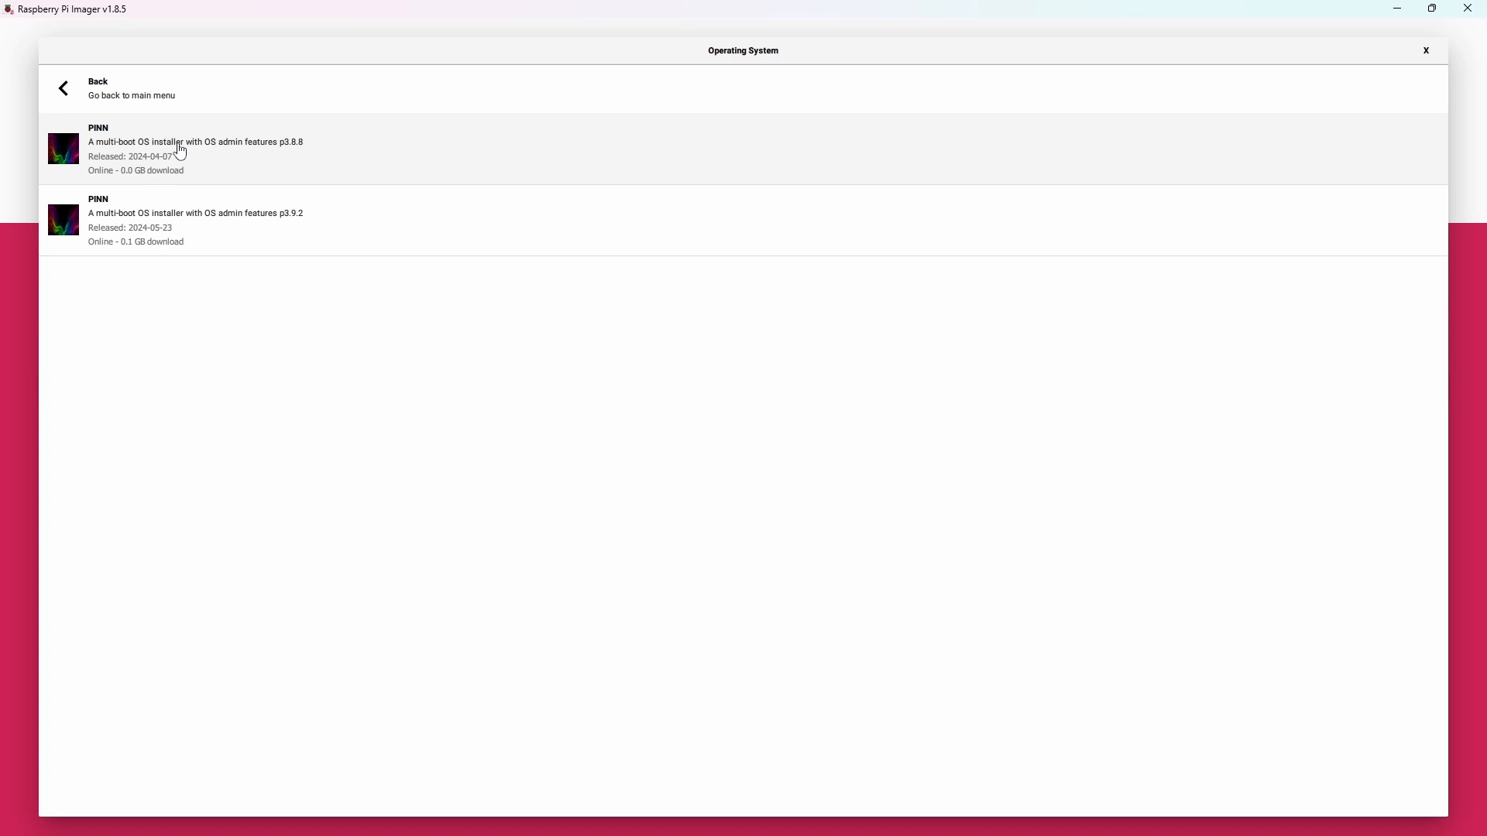
mouse_move(292, 226)
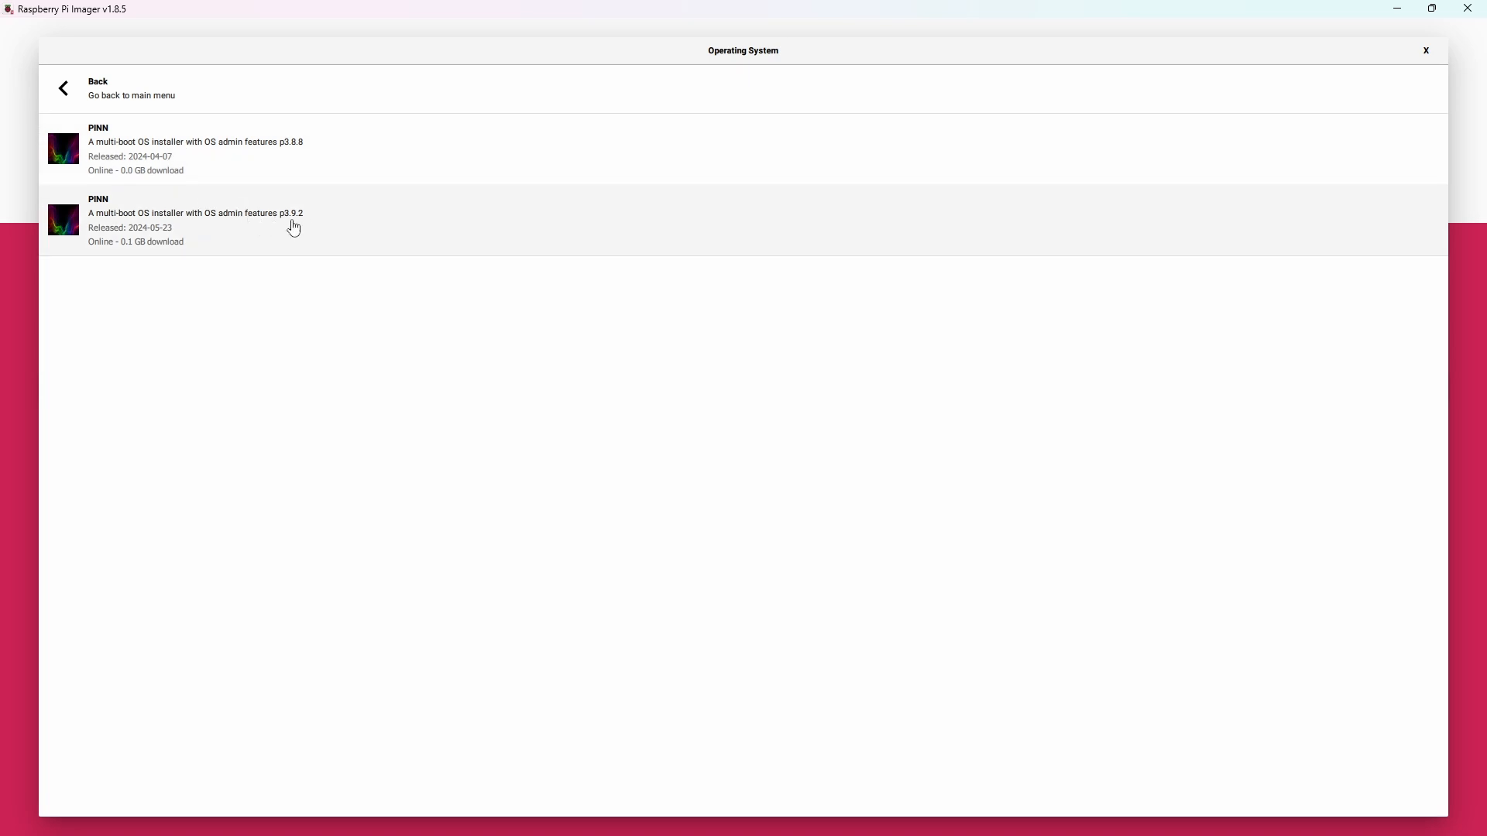
left_click(195, 220)
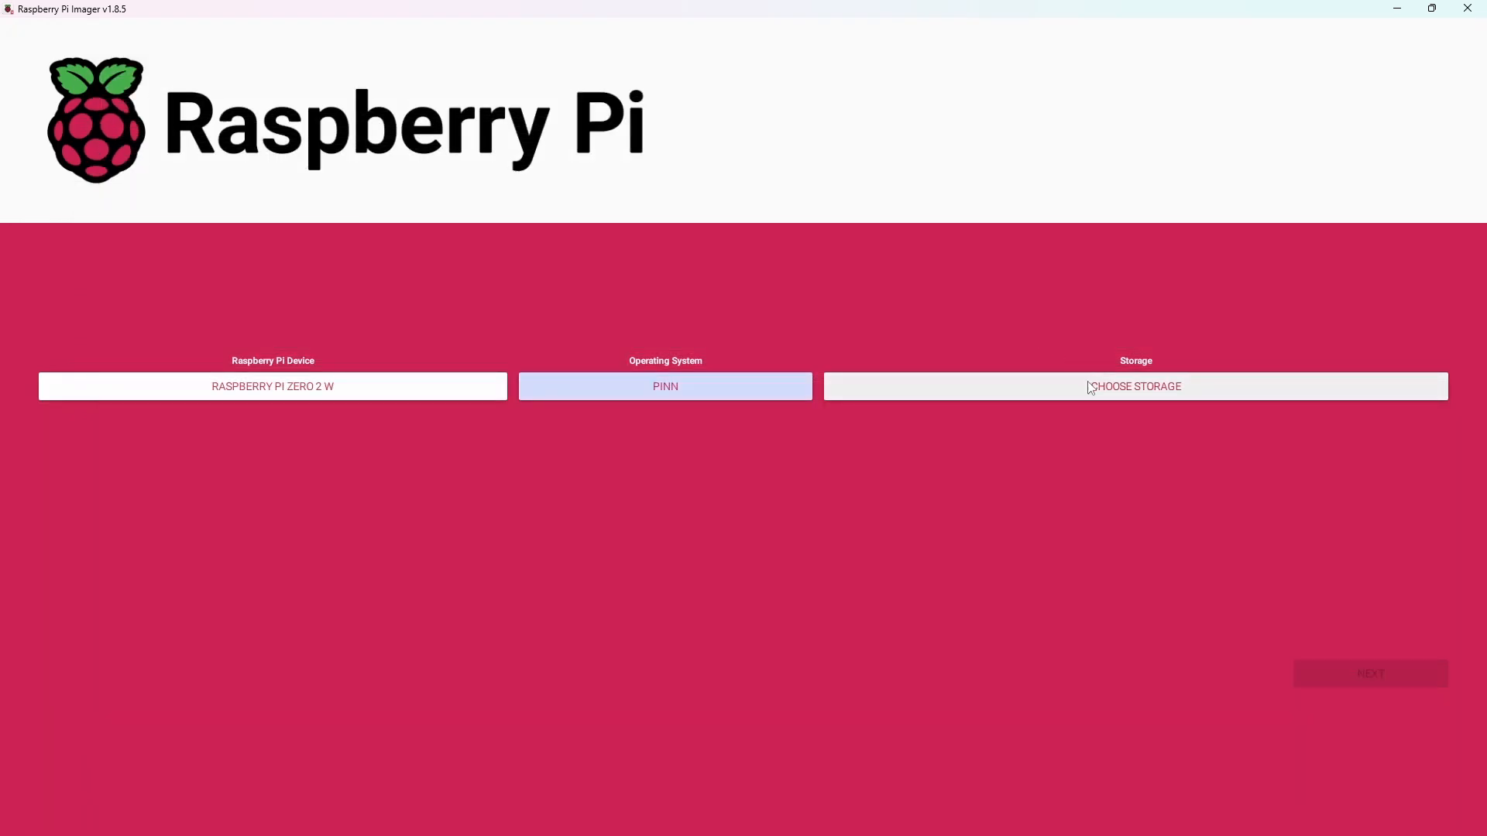
Target the USB mass storage device and confirm erasing it to write the image.
left_click(1133, 386)
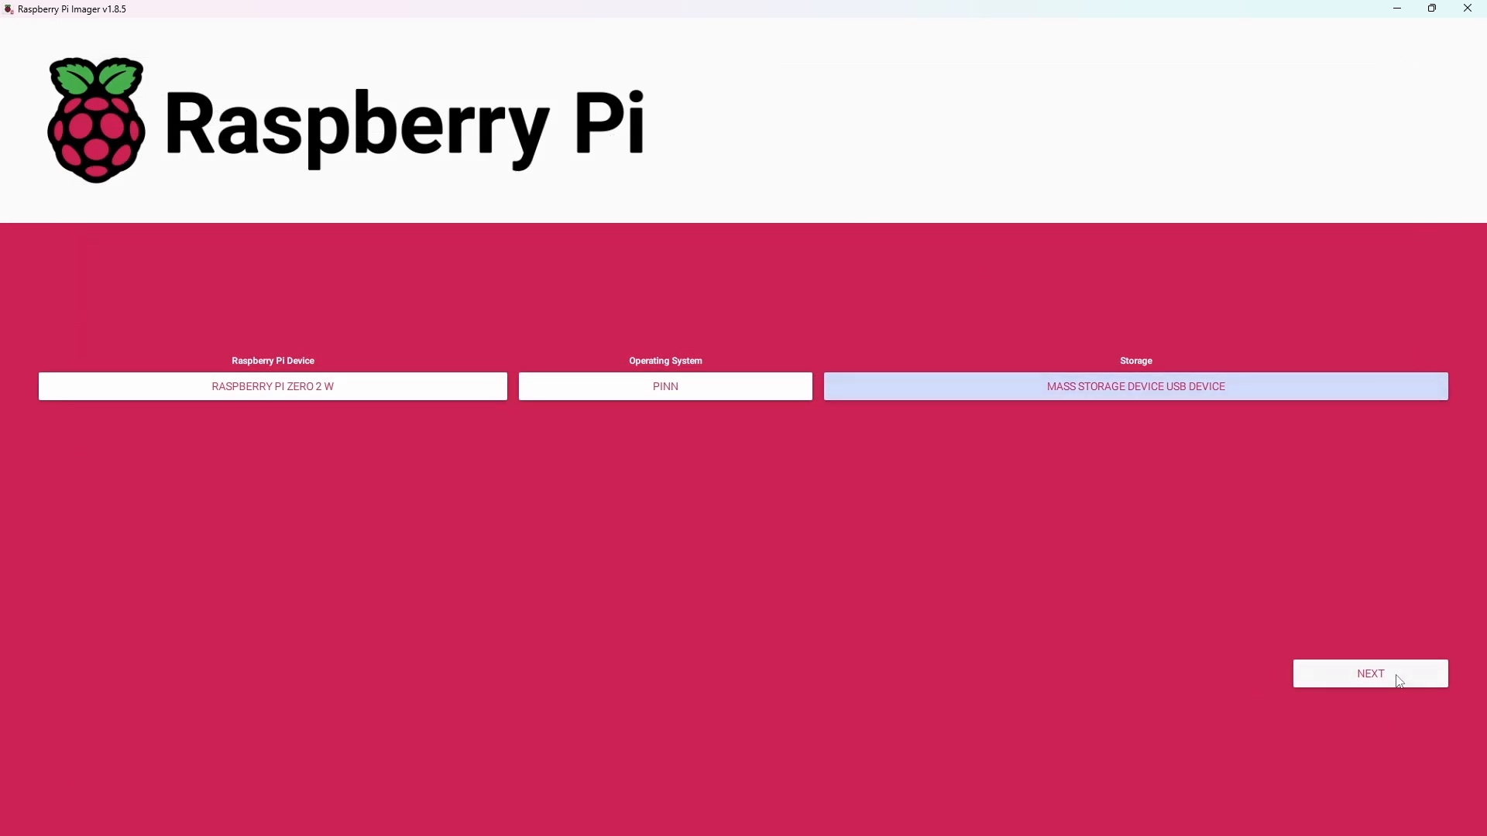
left_click(1369, 673)
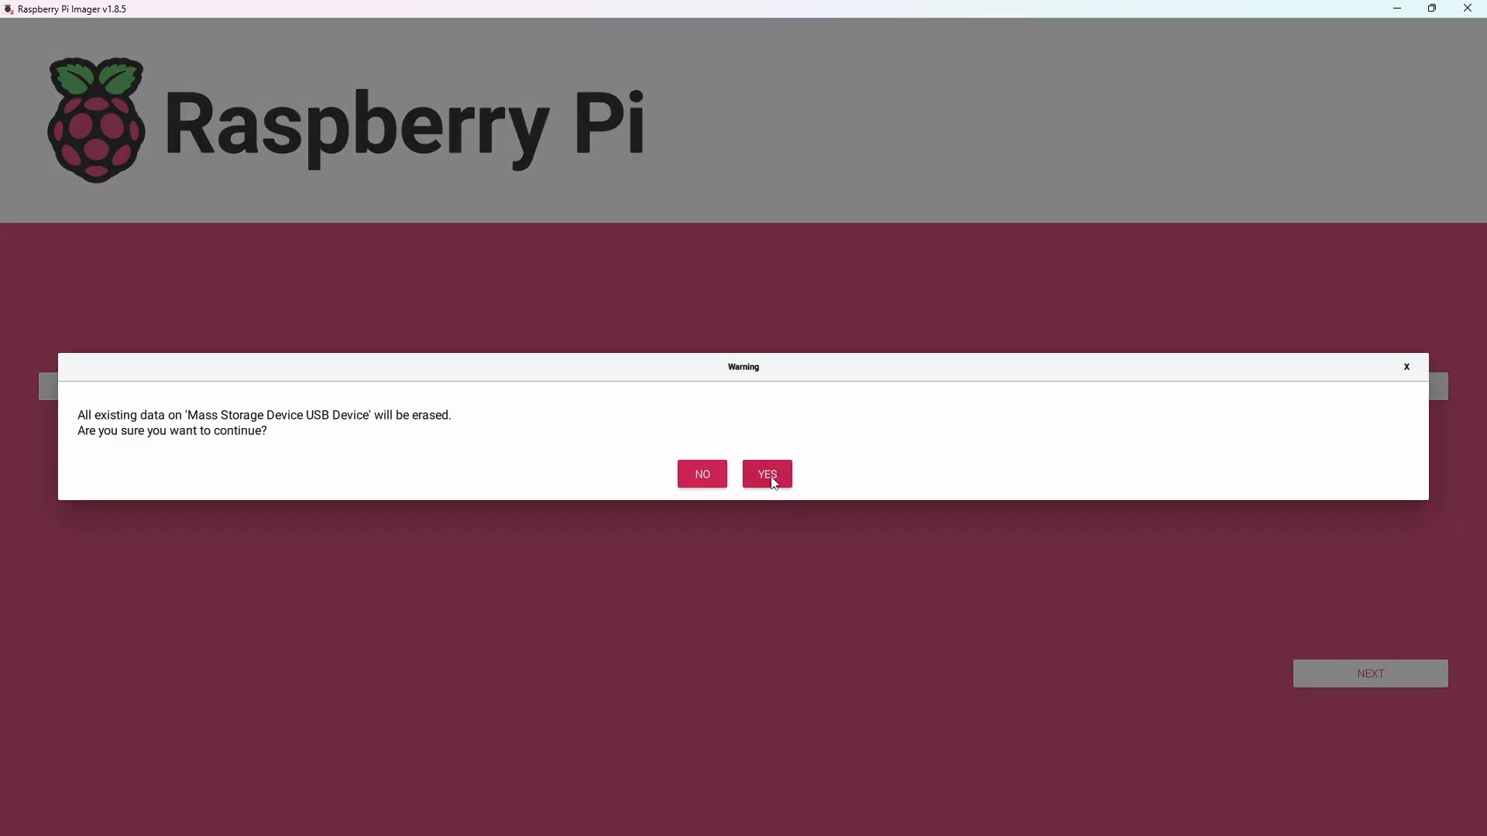
left_click(766, 474)
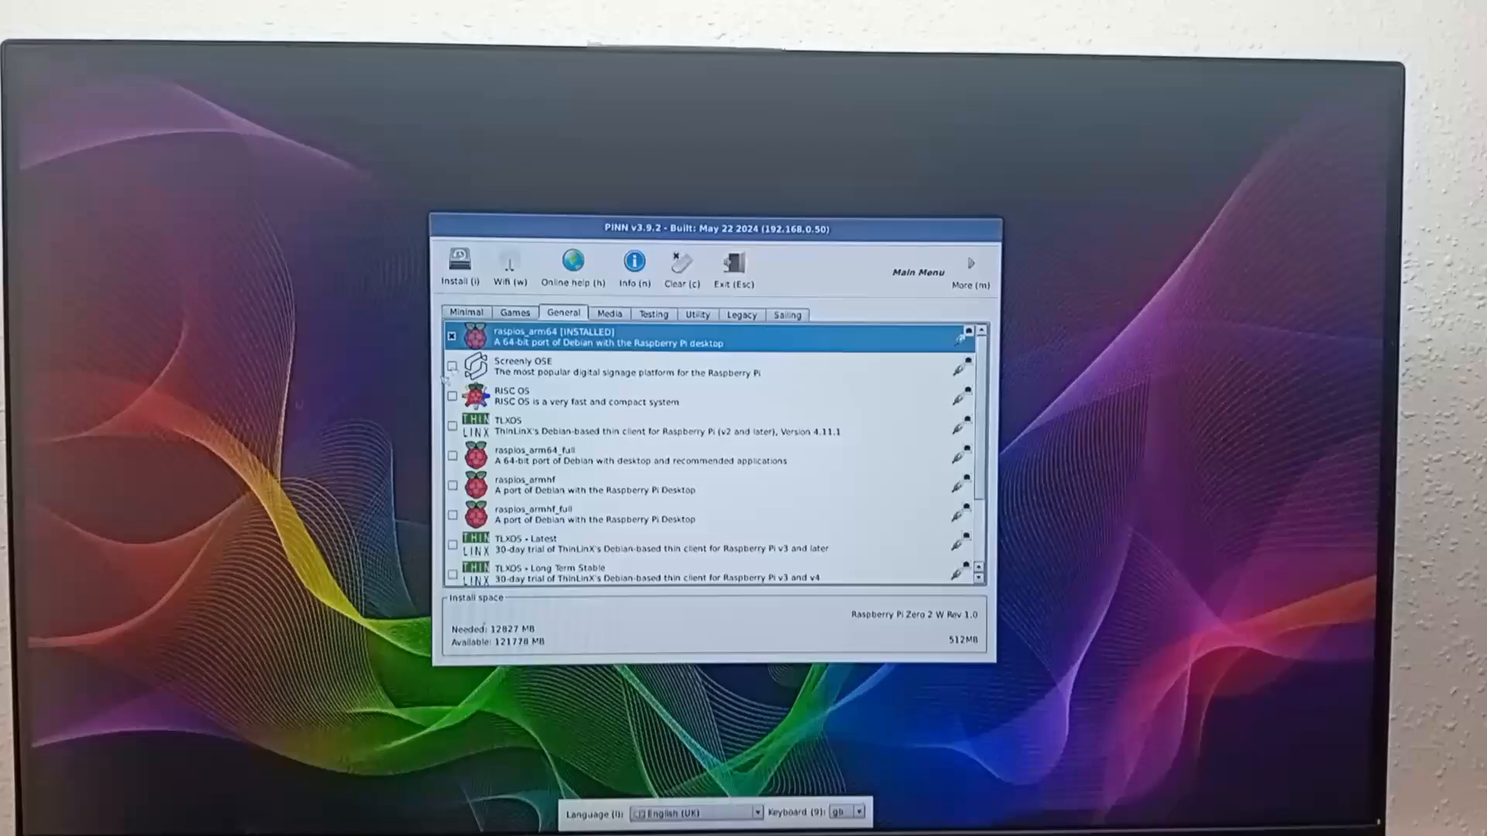
Show PINN's Games list and inspect the recalbox7-rpi1 entry.
left_click(514, 313)
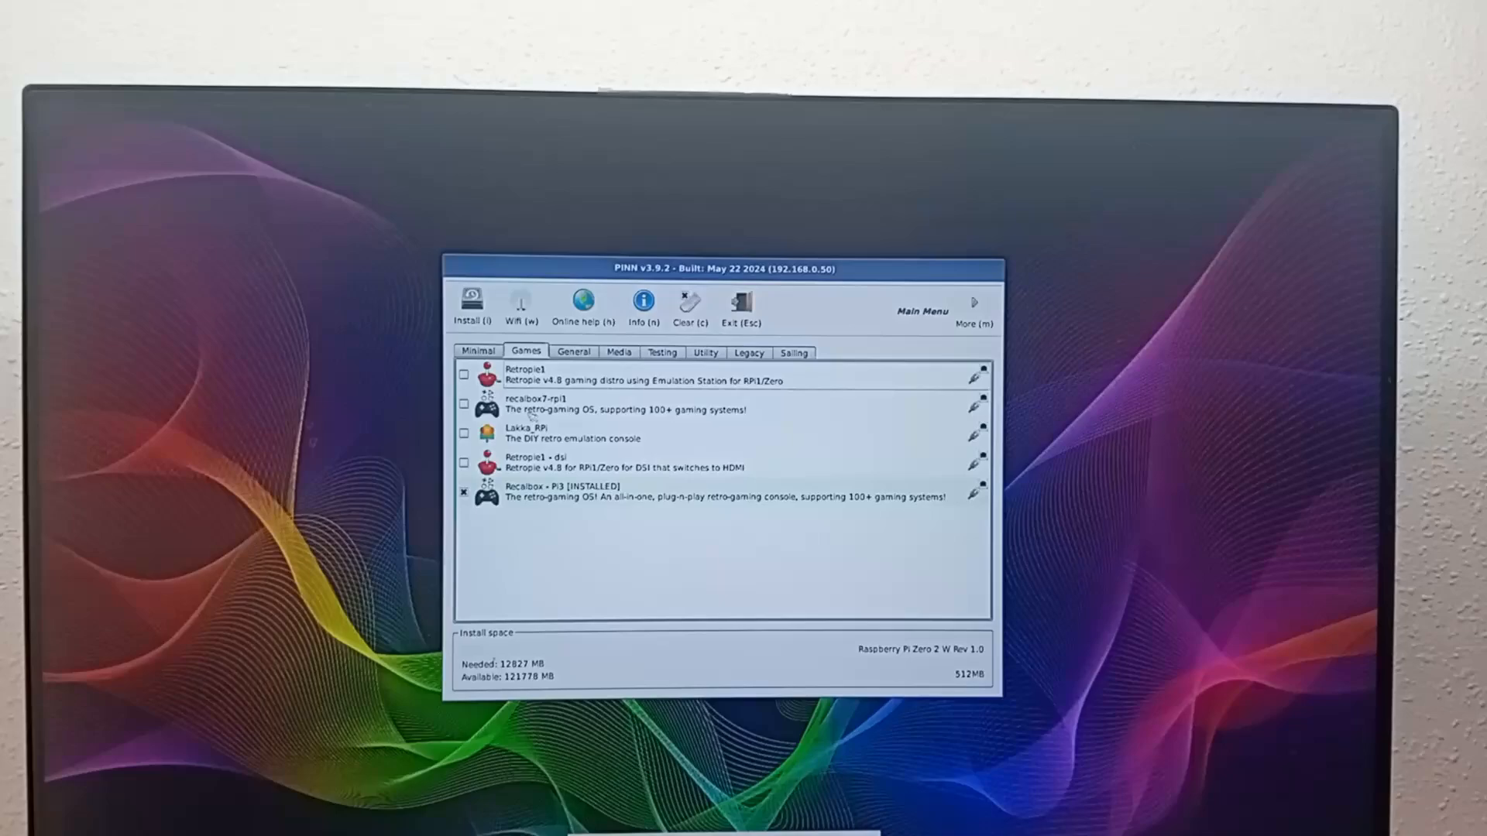
left_click(617, 403)
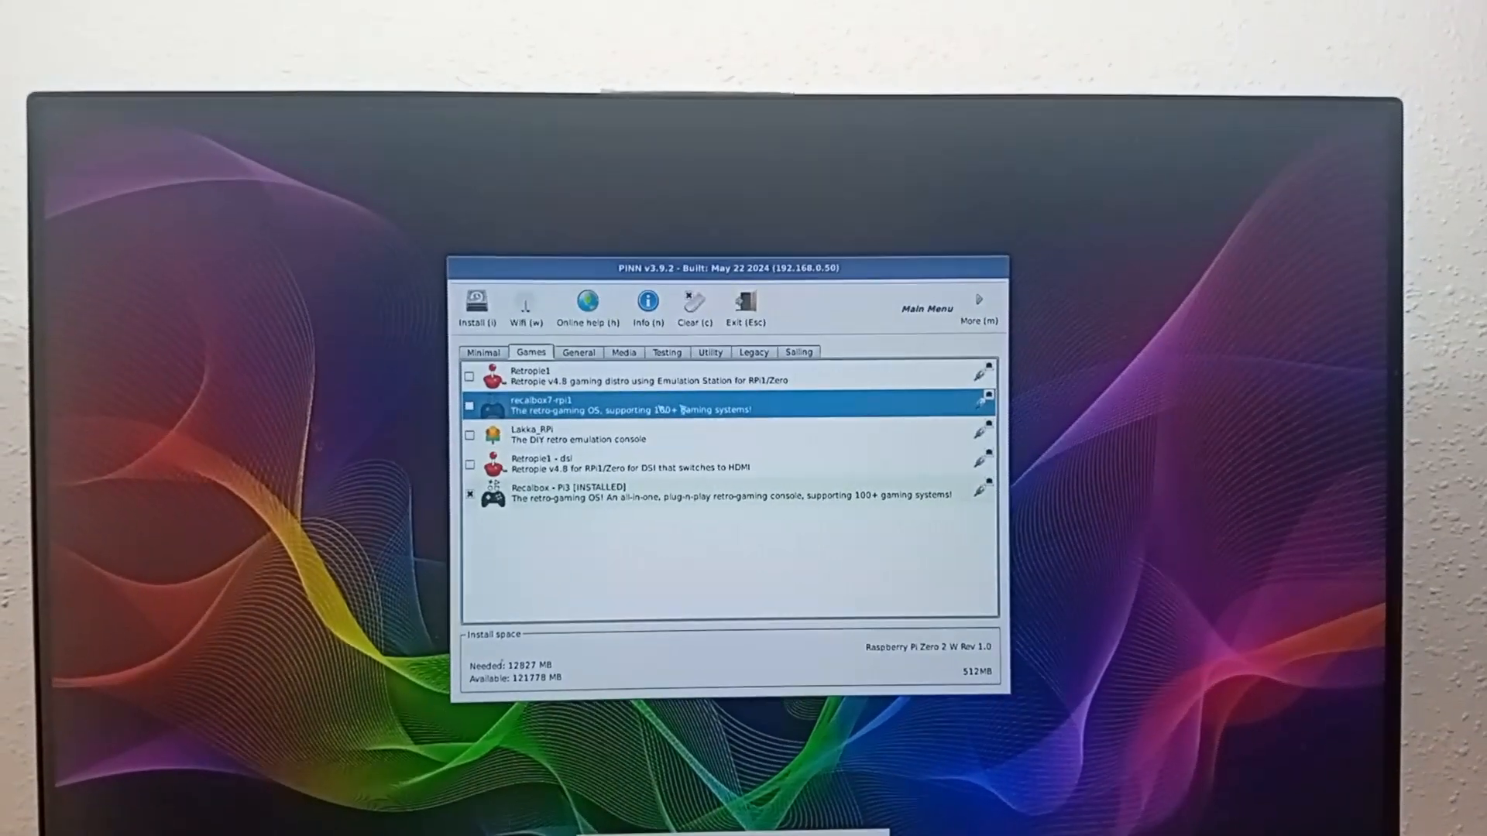
left_click(730, 499)
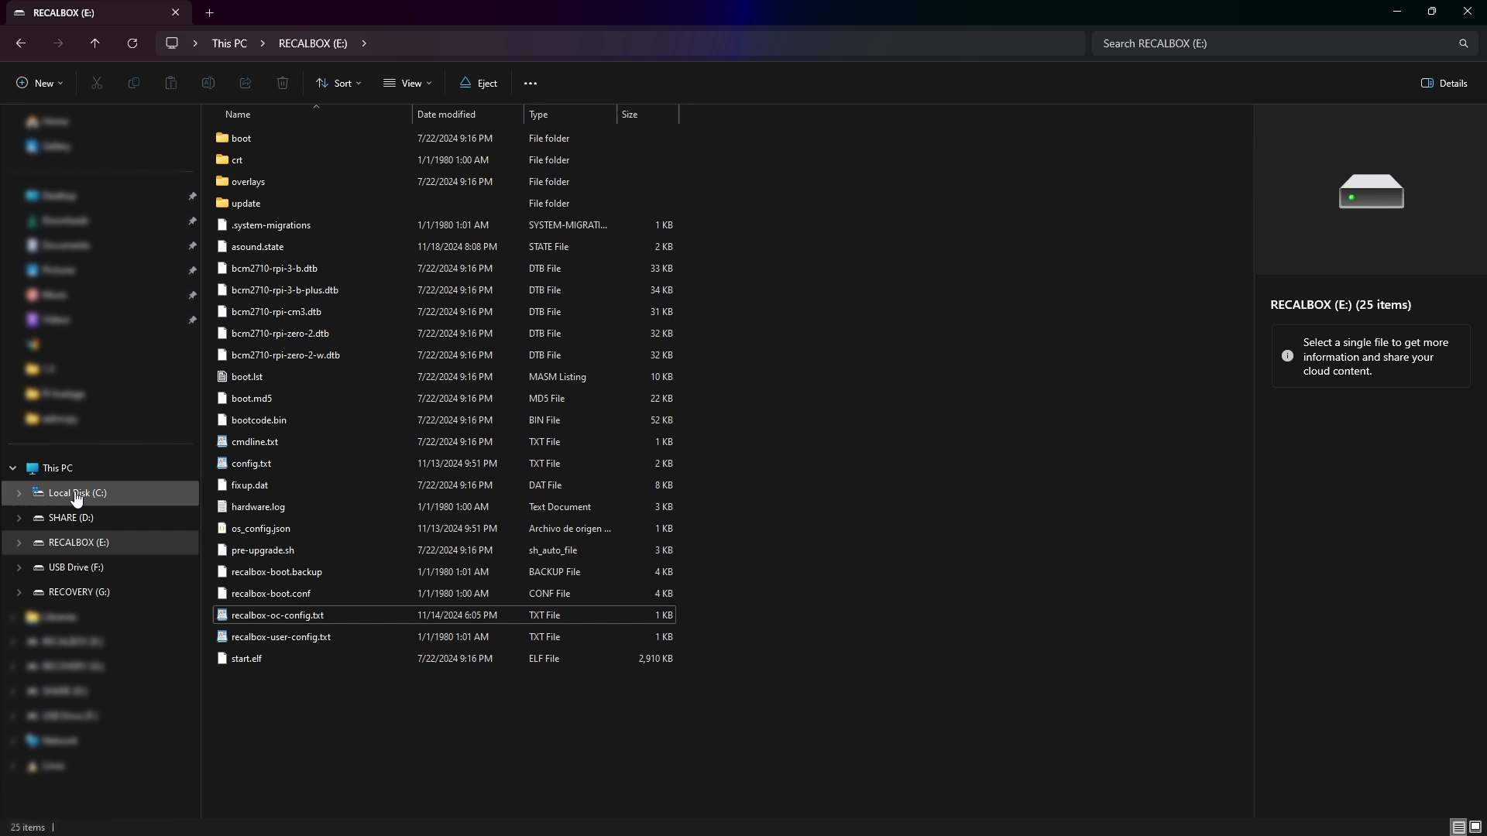
Open recalbox-oc-config.txt from the RECALBOX (E:) drive in WordPad.
left_click(78, 542)
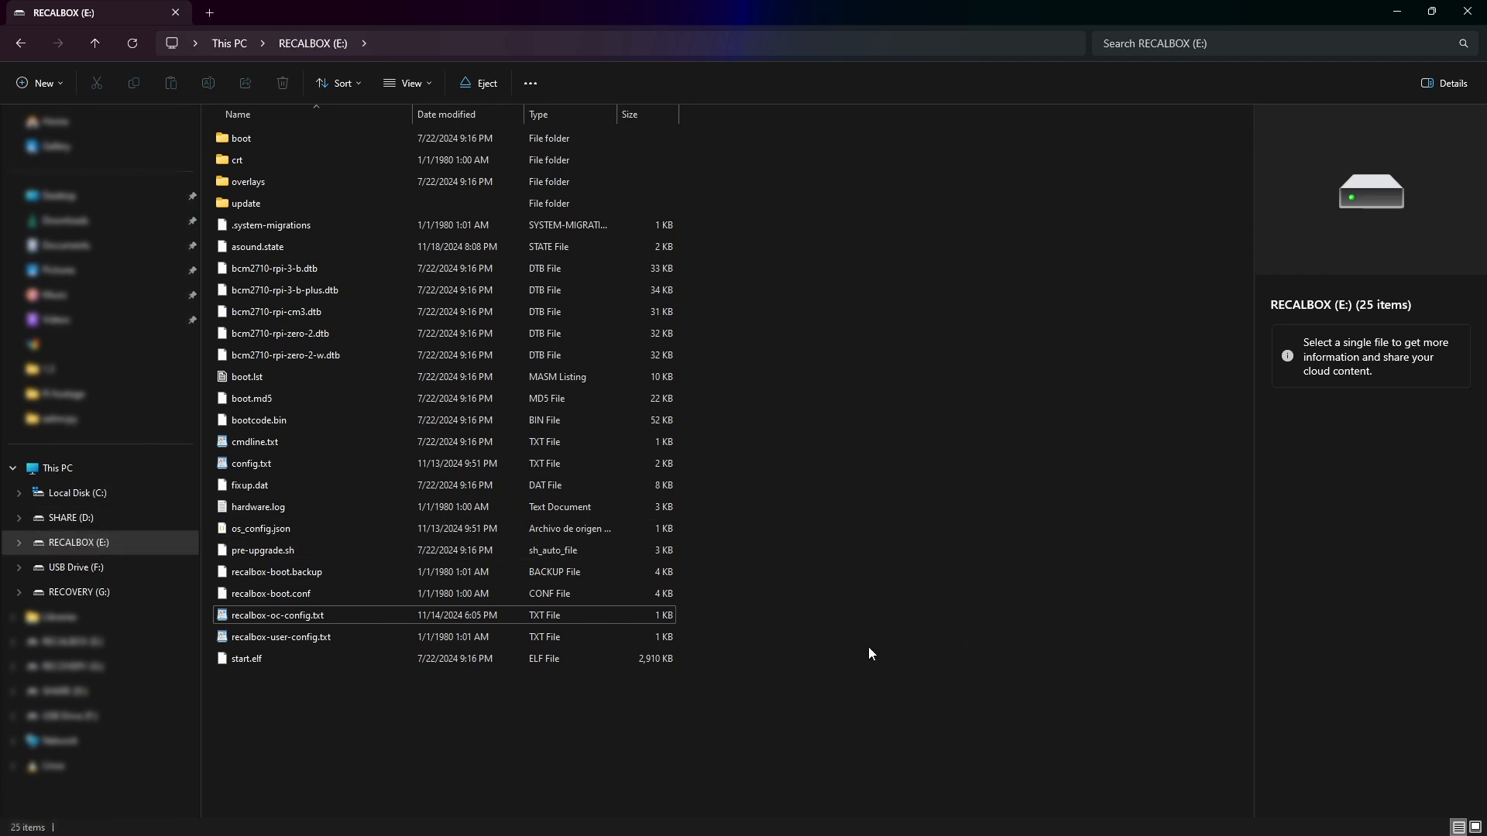
mouse_move(277, 615)
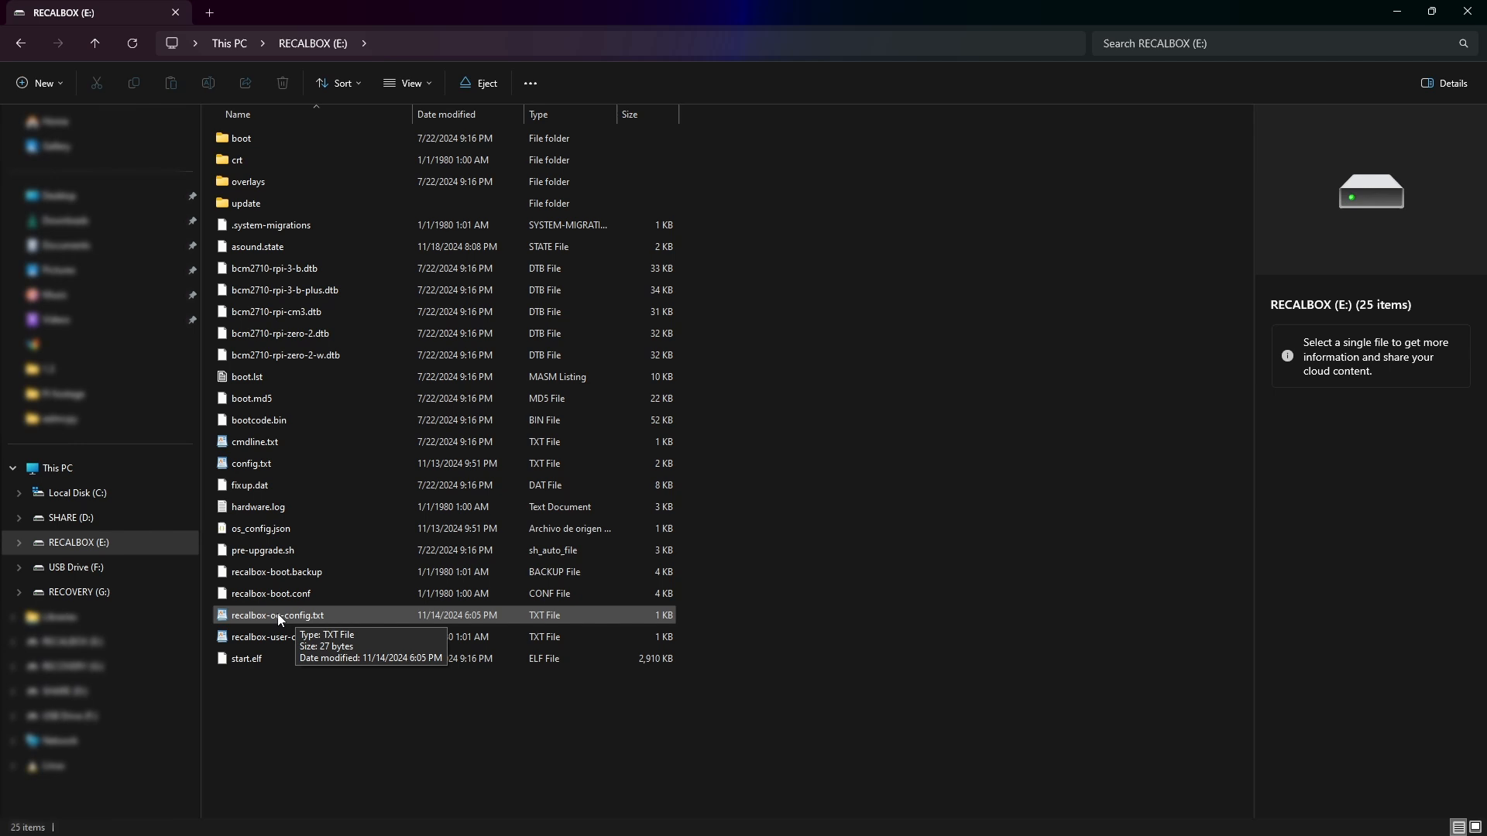
double_click(277, 615)
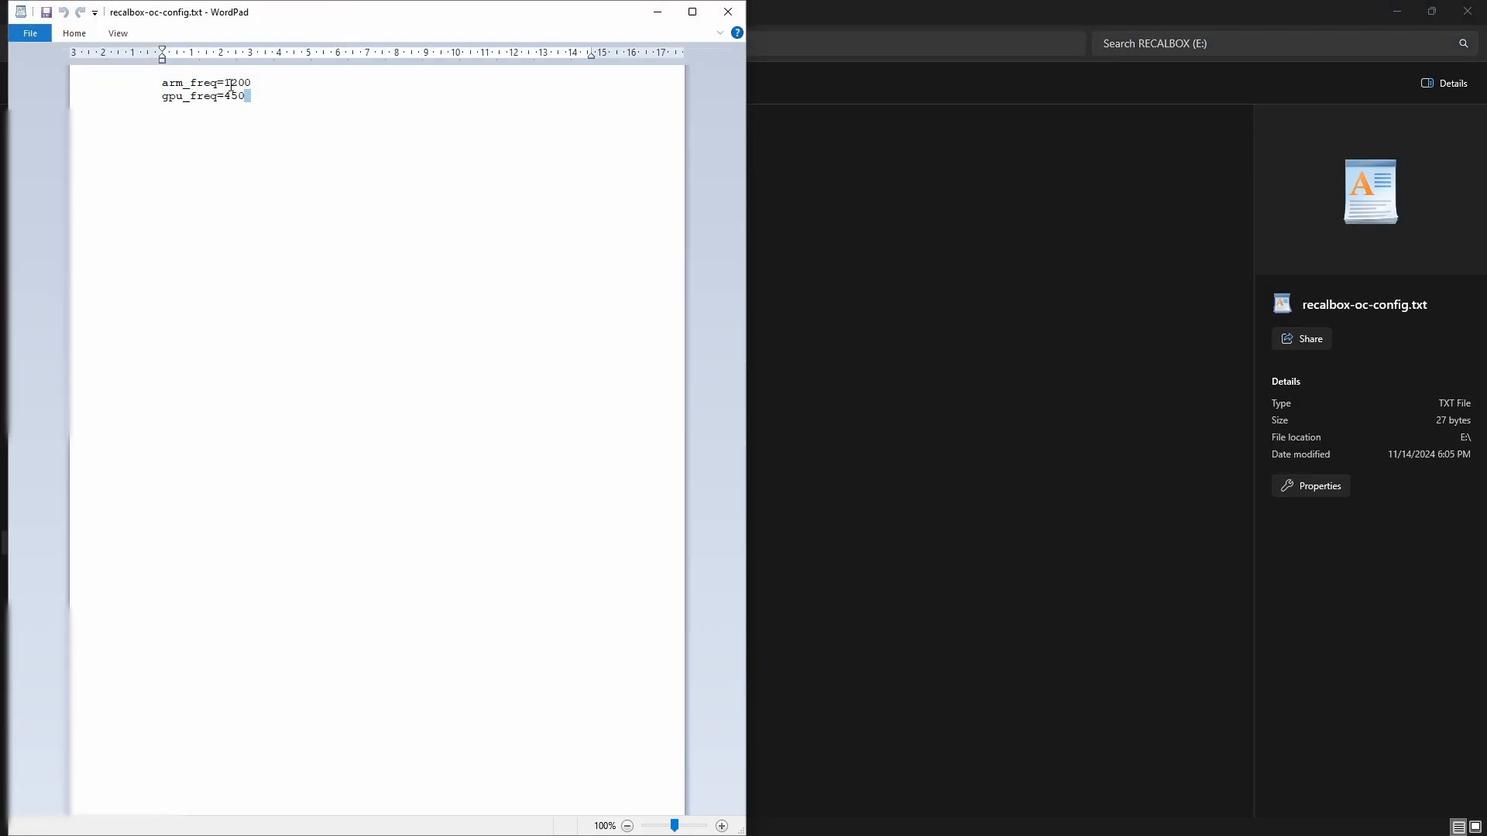
Highlight the arm_freq=1200 and gpu_freq=450 lines, then clear the selection.
key("ctrl+a")
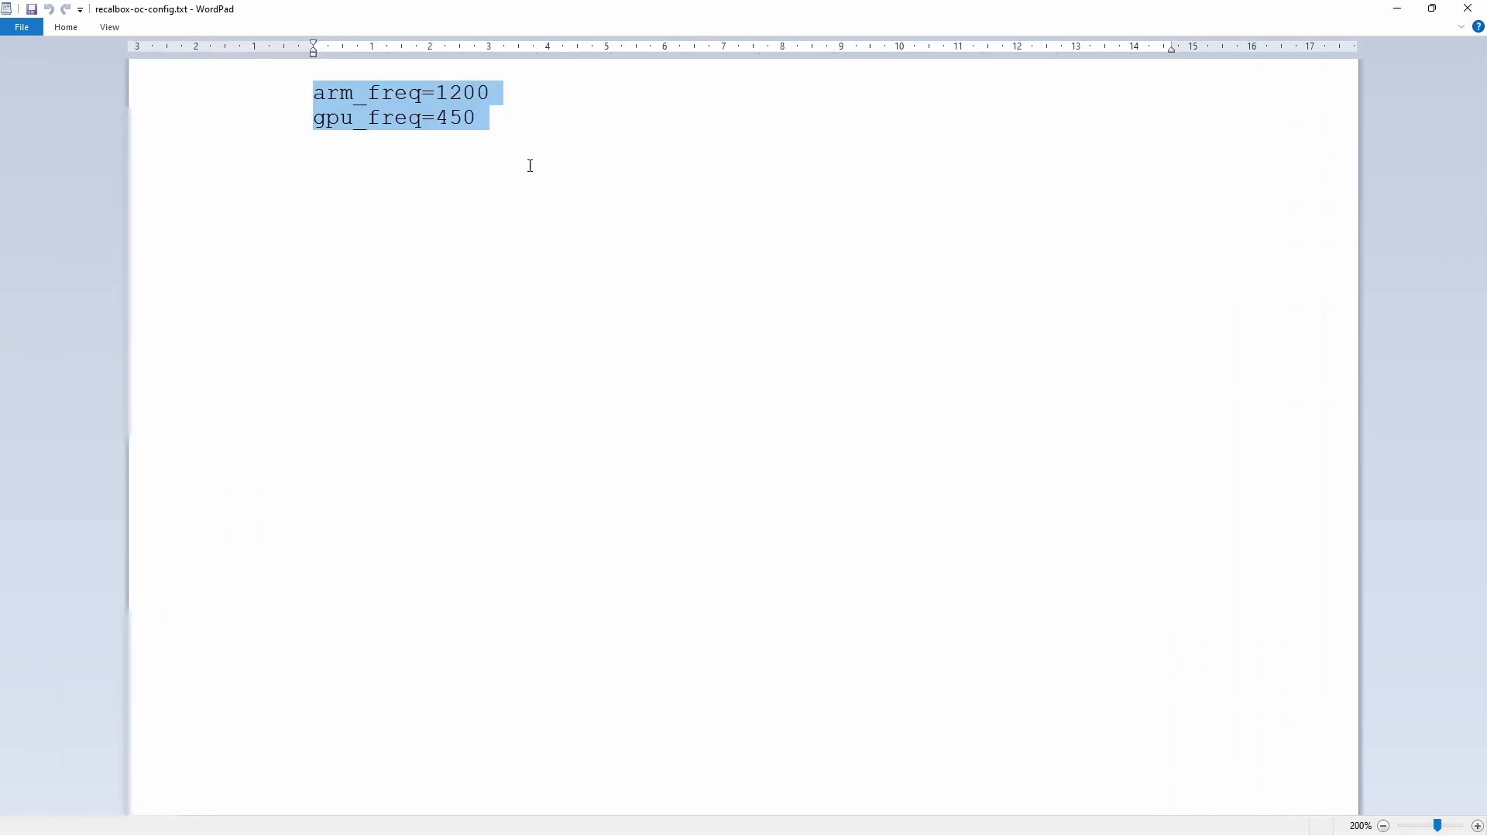
left_click(478, 118)
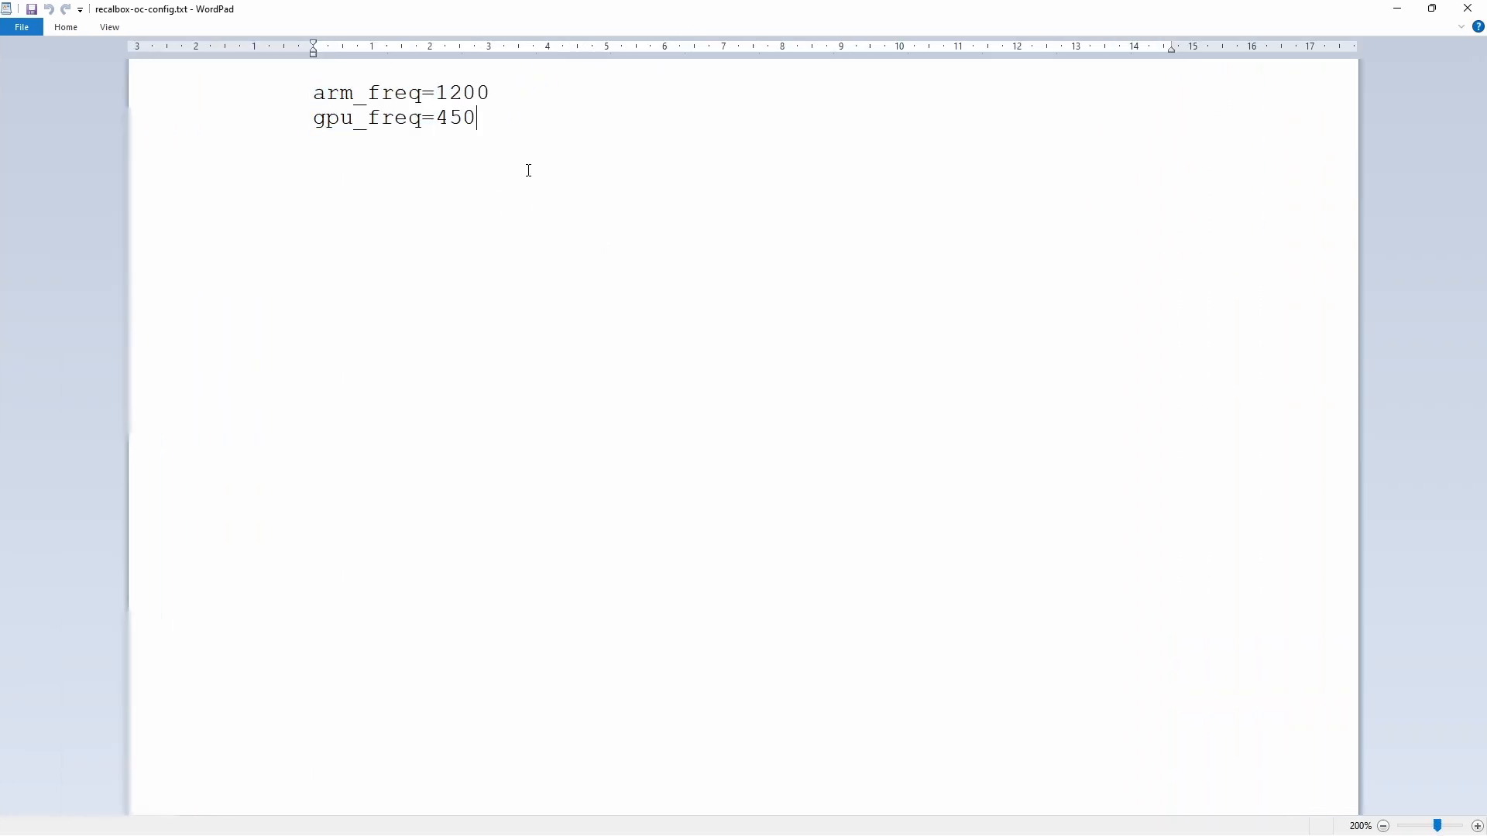